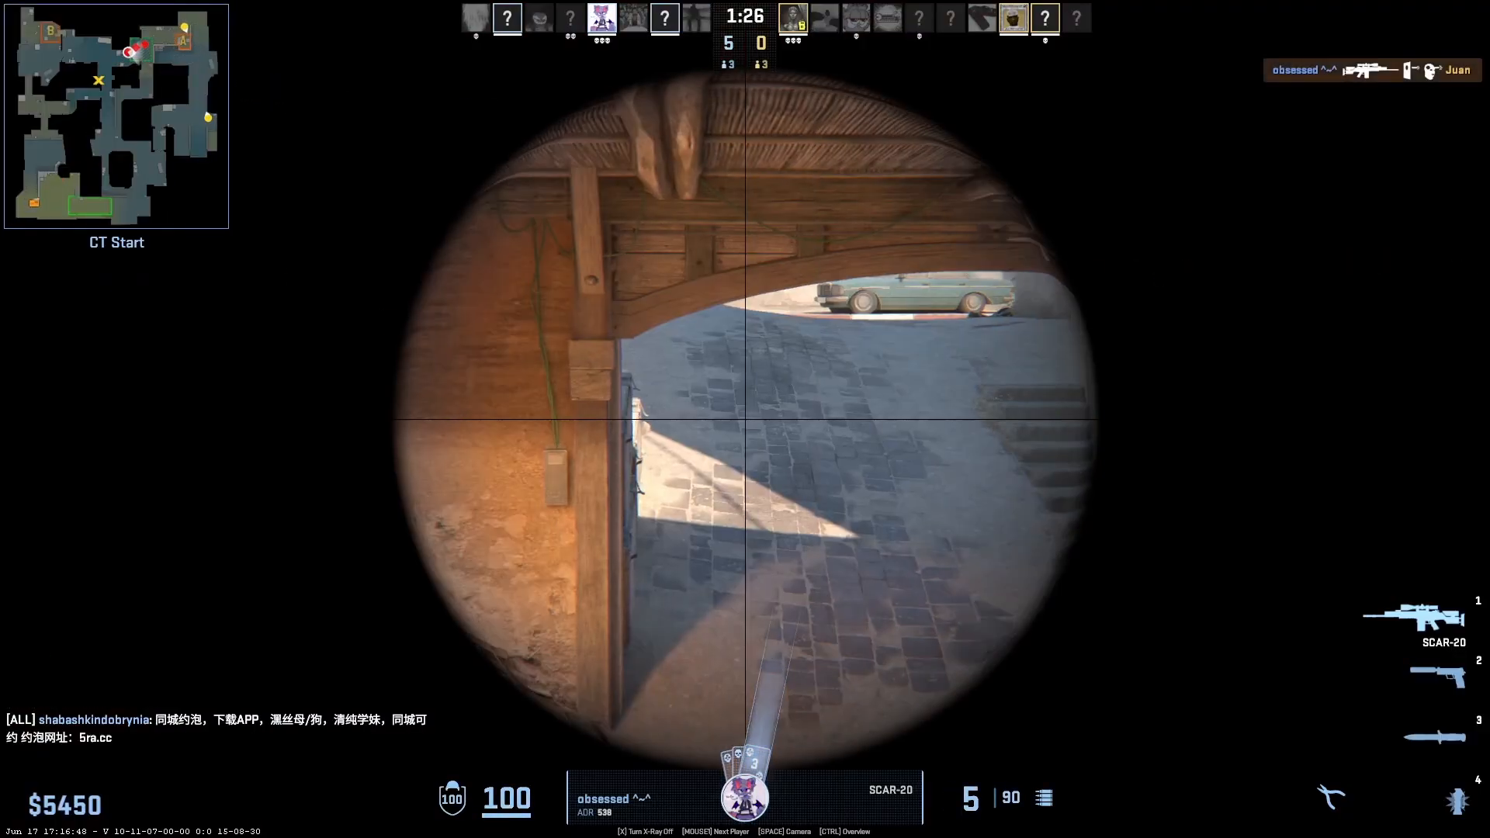
Follow the spectated player through the SCAR-20 and AWP rounds in first-person view
{"action": "right_click", "coordinate": [745, 419]}
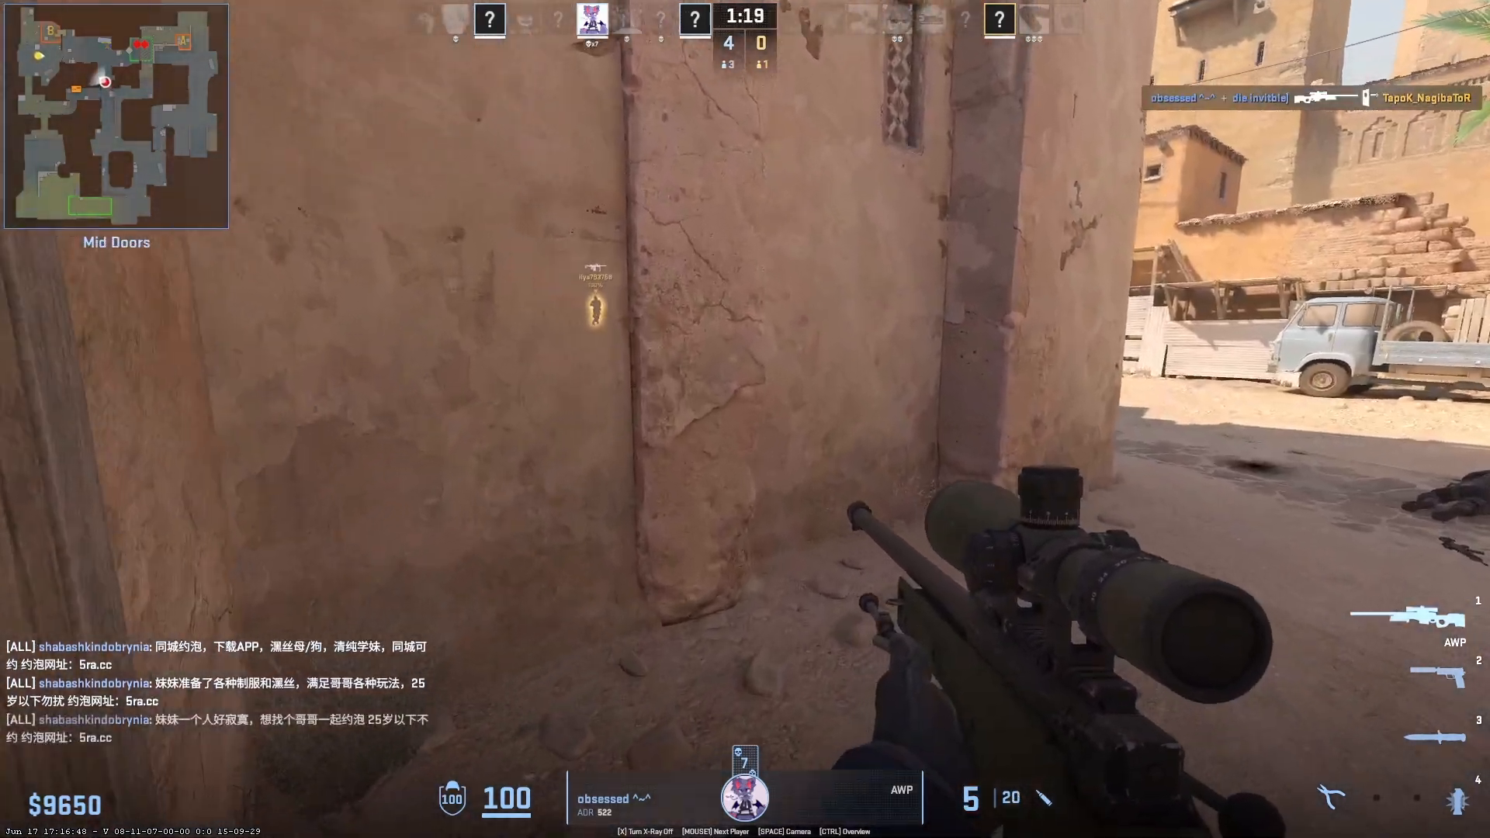
{"action": "right_click", "coordinate": [744, 419]}
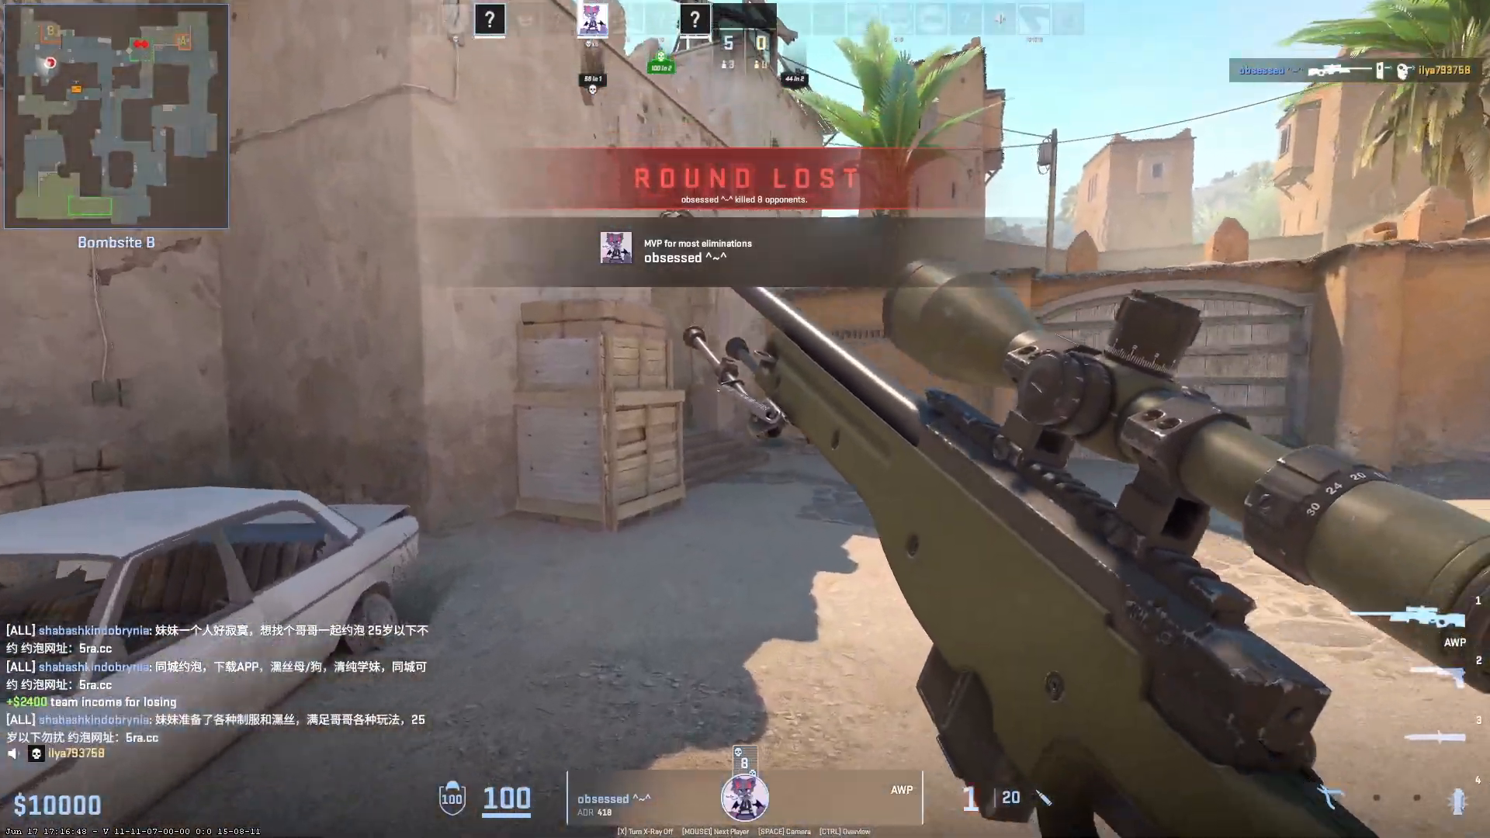
Let the round finish, showing the ROUND LOST banner and the sniper's MVP award
{"action": "key", "text": "Escape"}
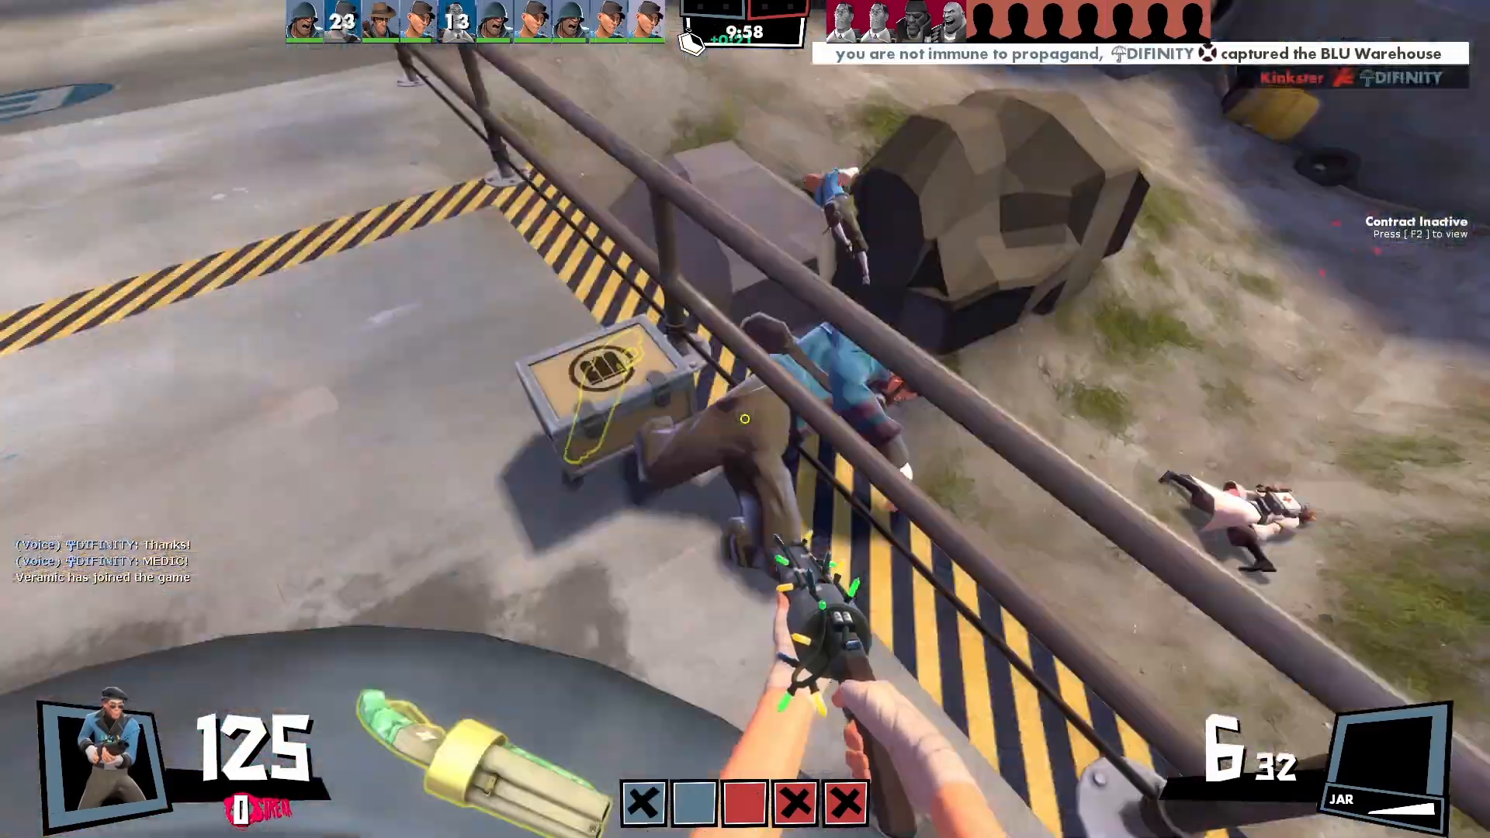
{"action": "mouse_move", "coordinate": [745, 419]}
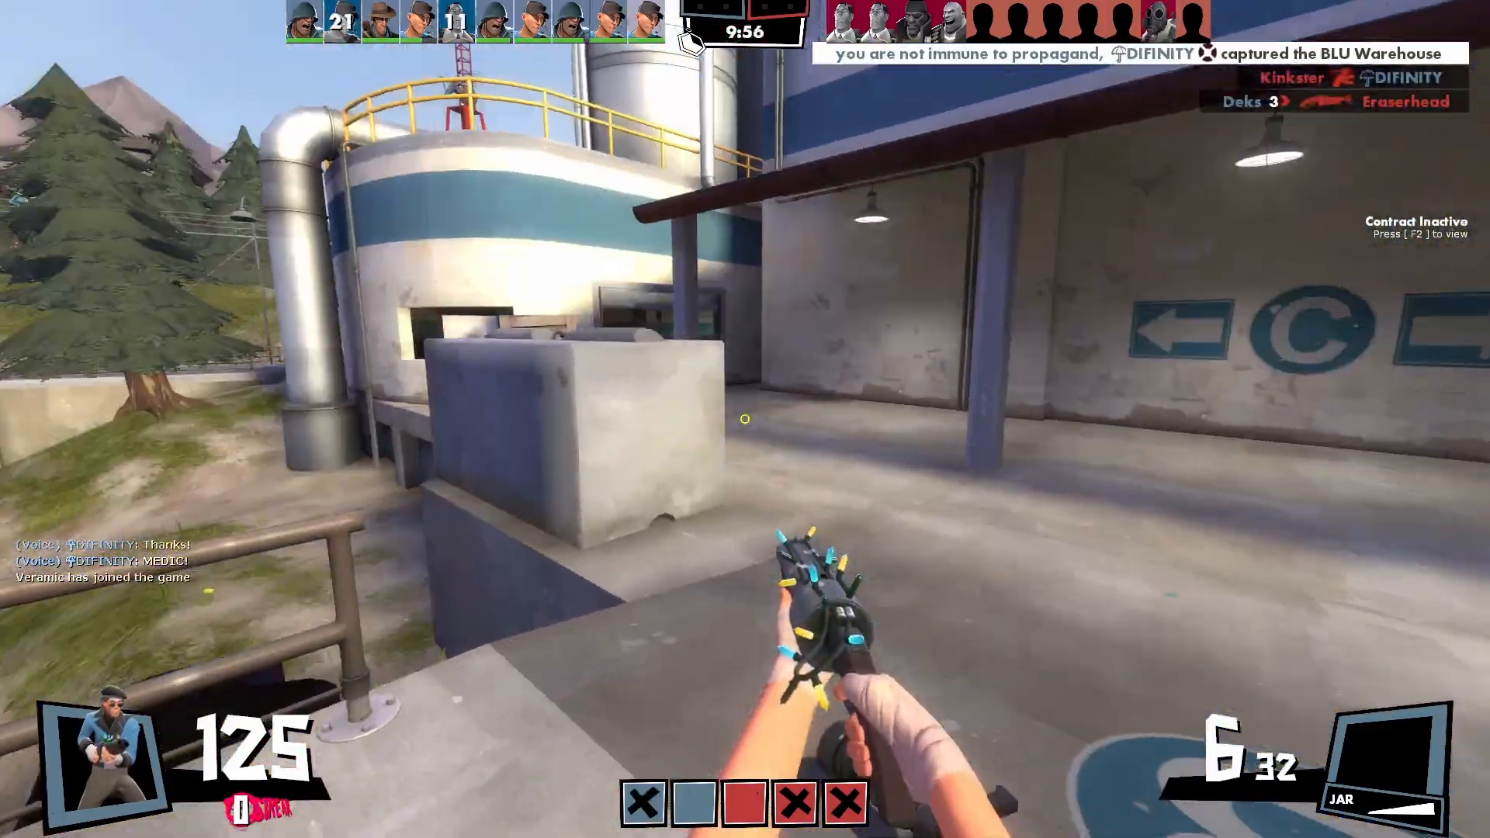